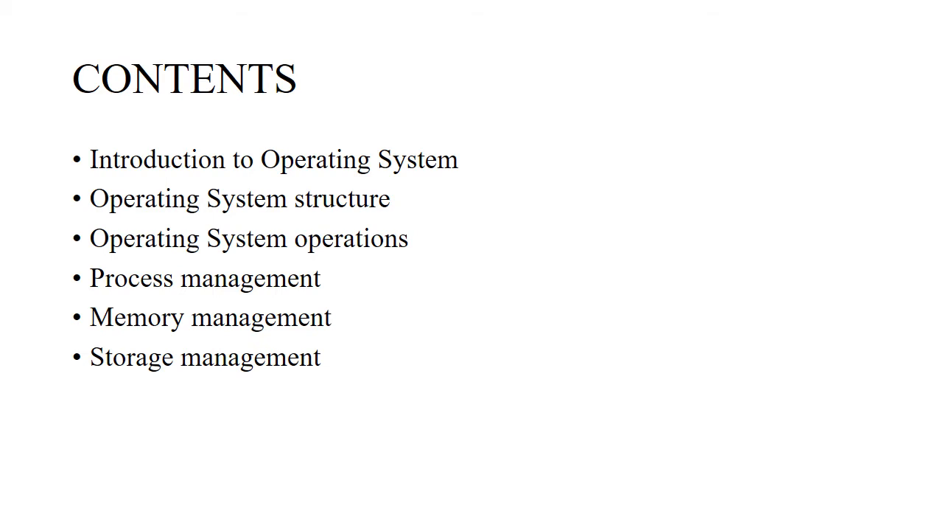
key(right)
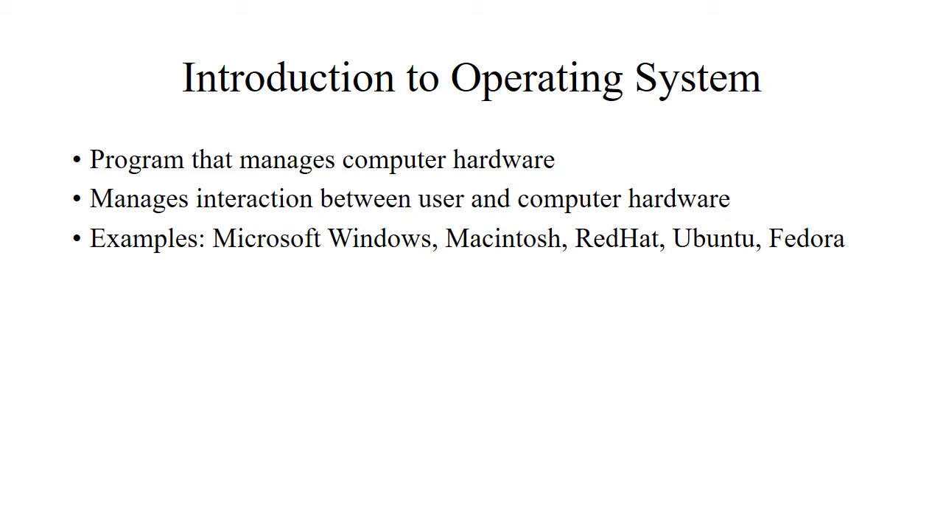
key(right)
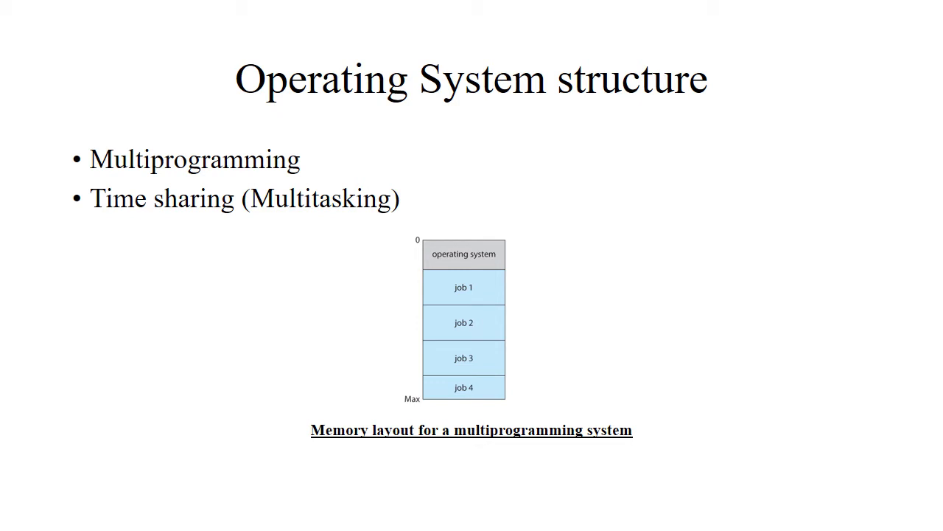
key(right)
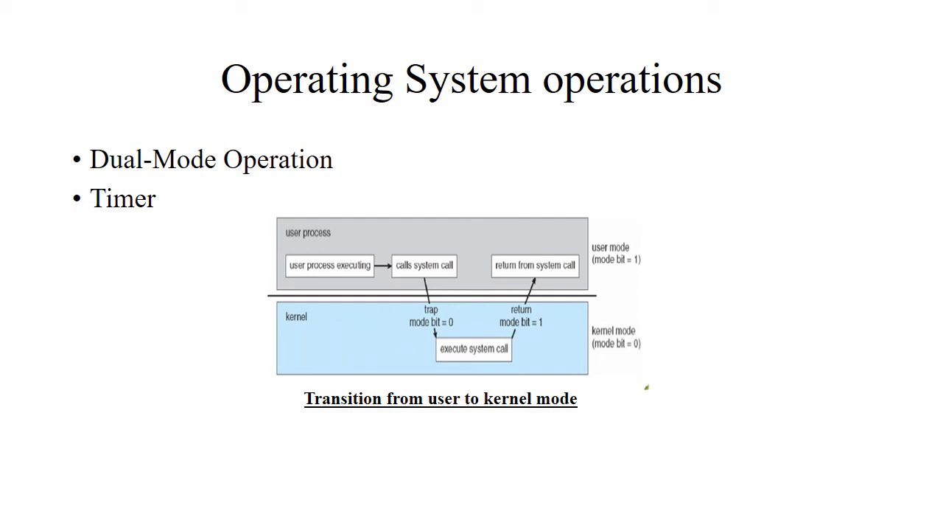
key(Right)
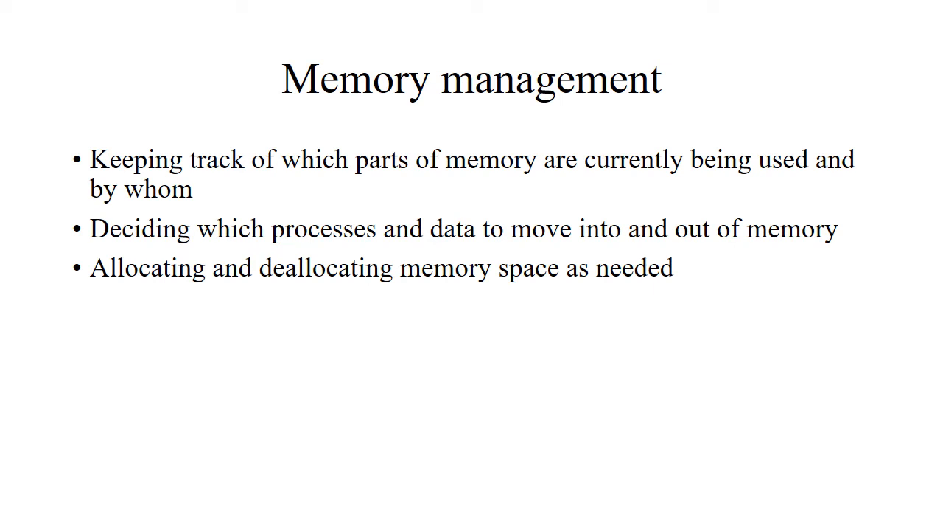
key(Right)
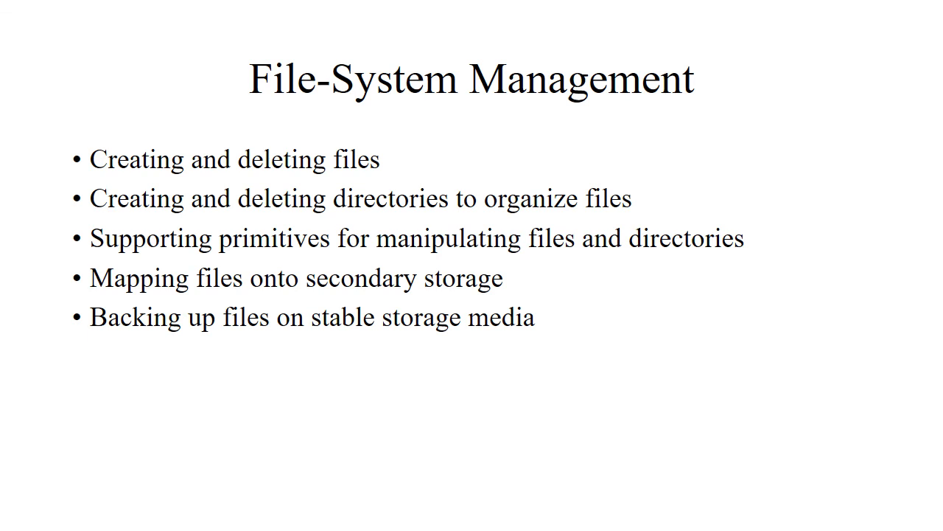
key(Right)
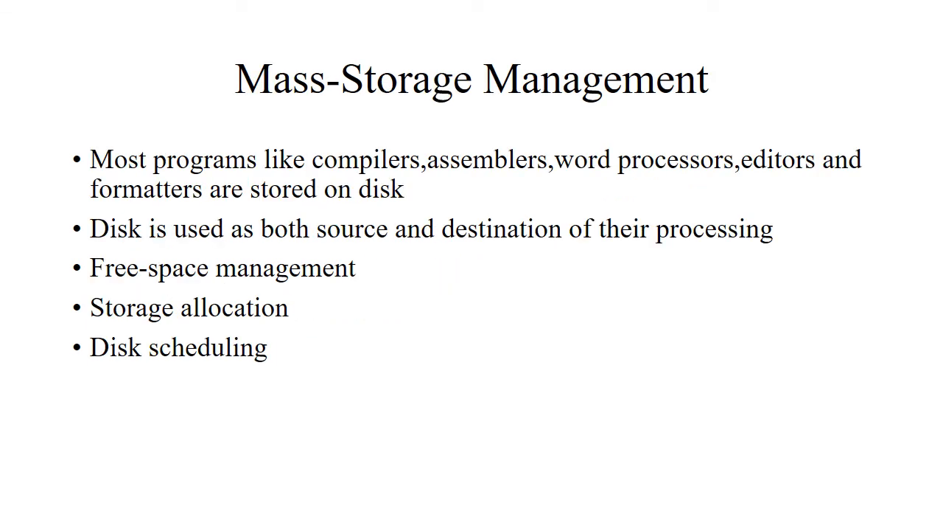